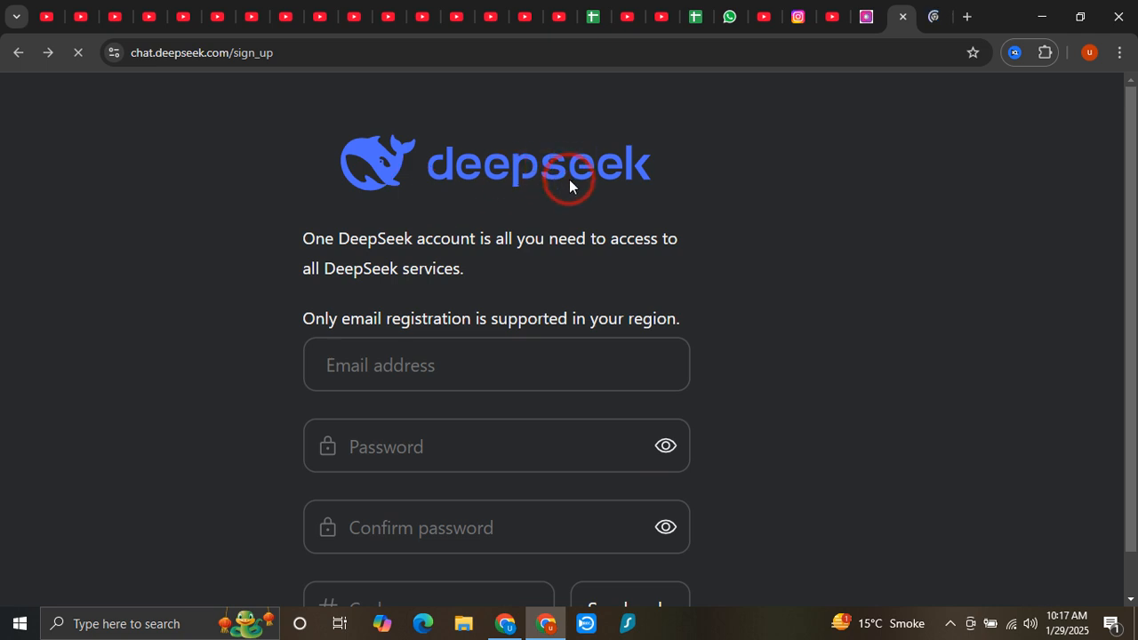
# Scroll the sign-up form and toggle between sign-up and log-in, ending on the log-in page
pyautogui.scroll(-3)
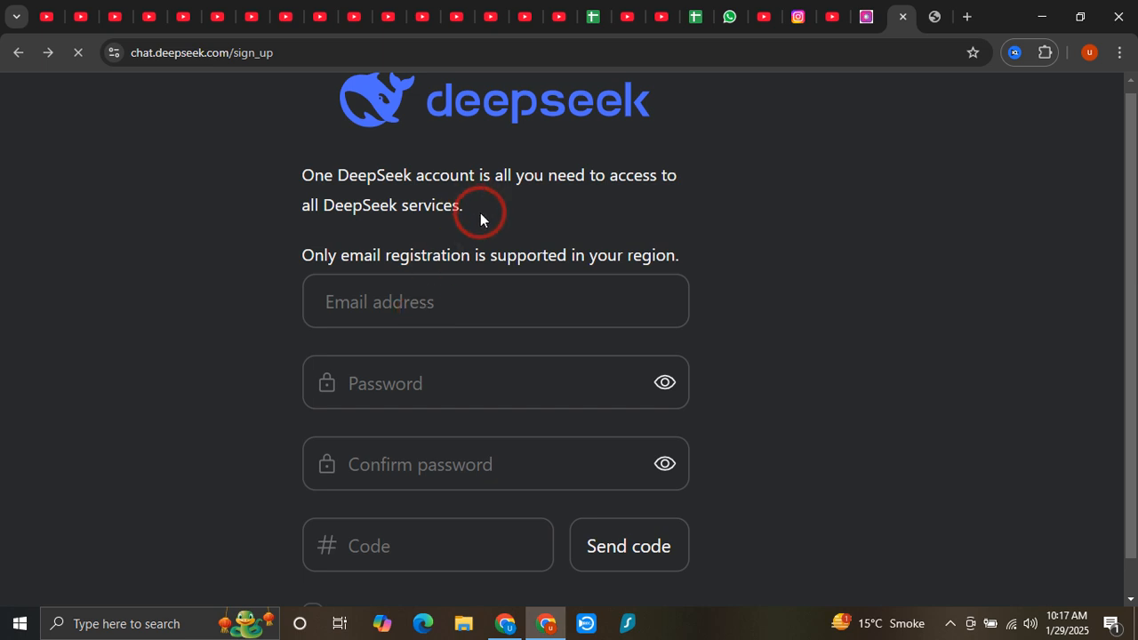
pyautogui.scroll(-3)
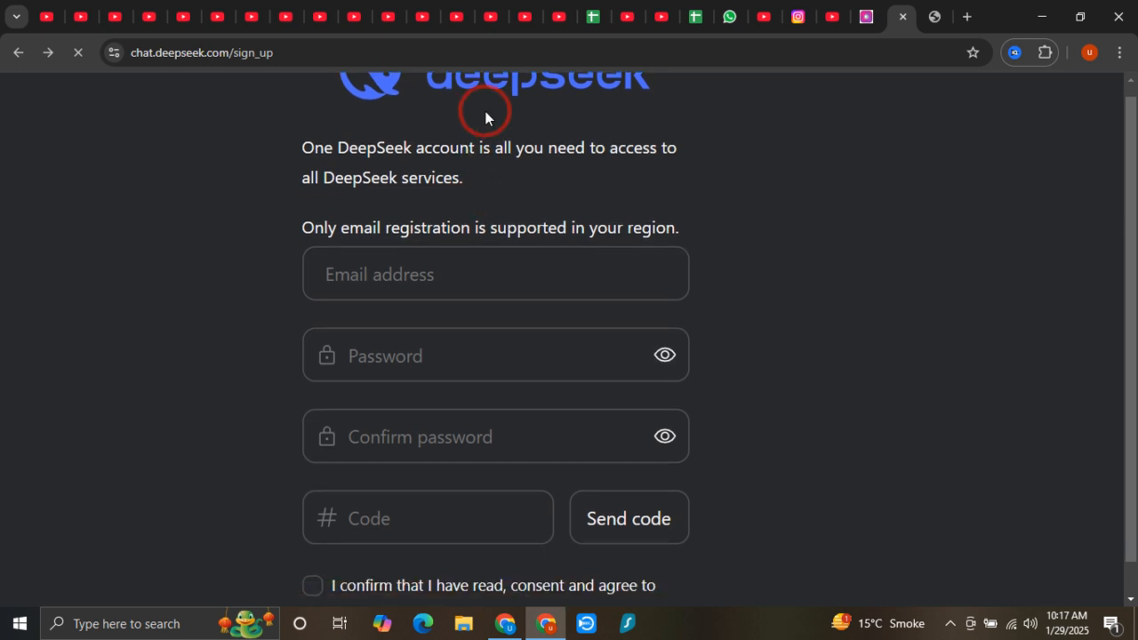
pyautogui.scroll(-3)
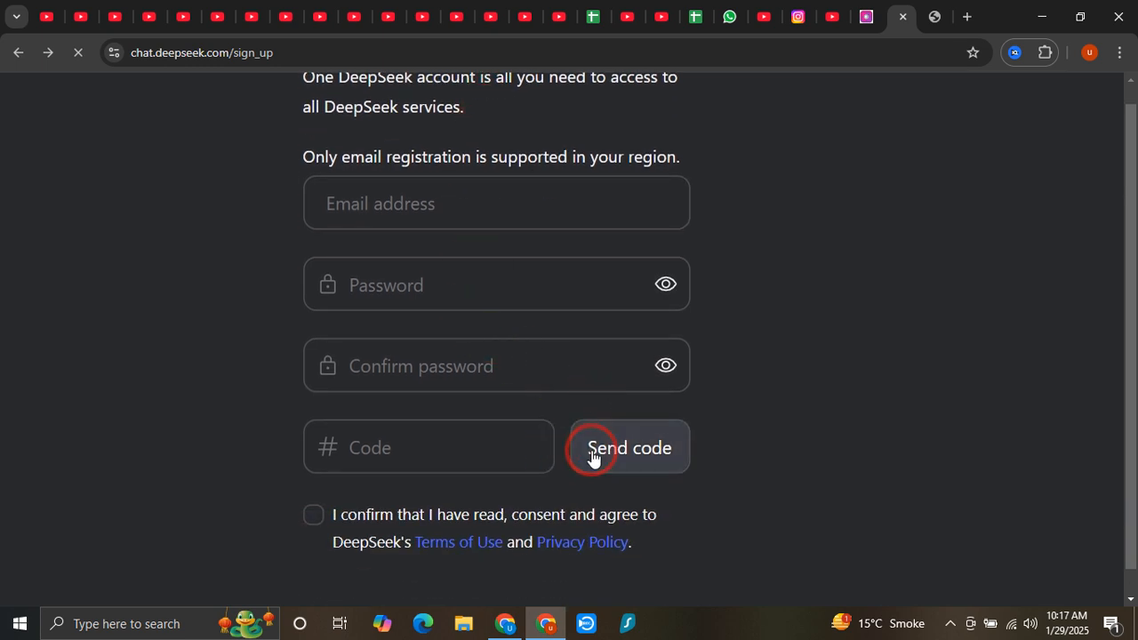
pyautogui.moveTo(436, 447)
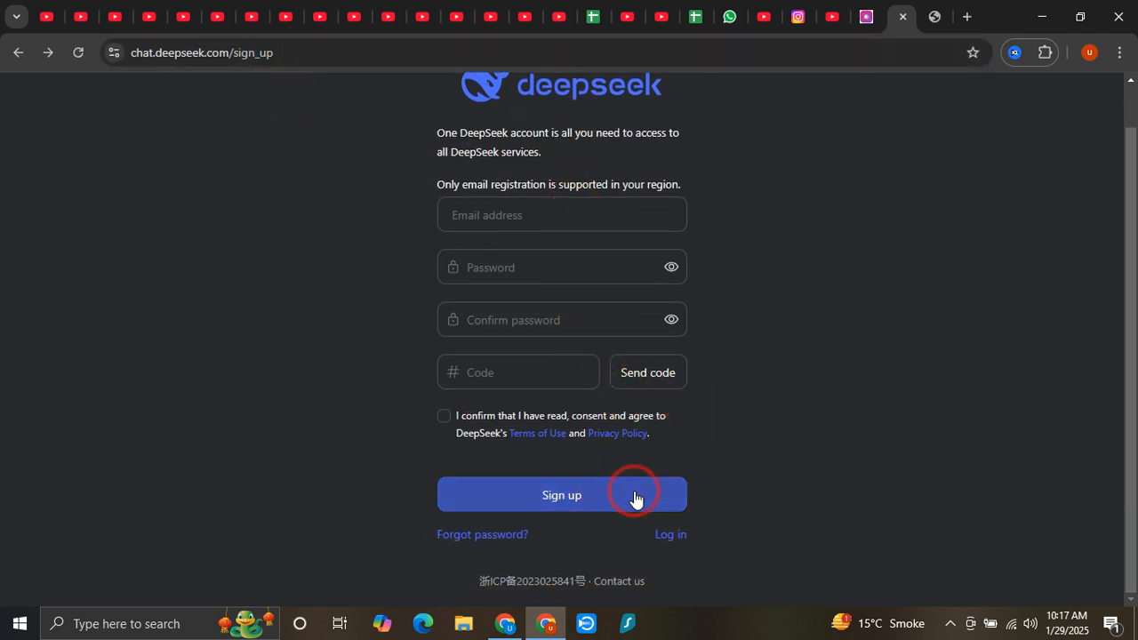
pyautogui.moveTo(670, 534)
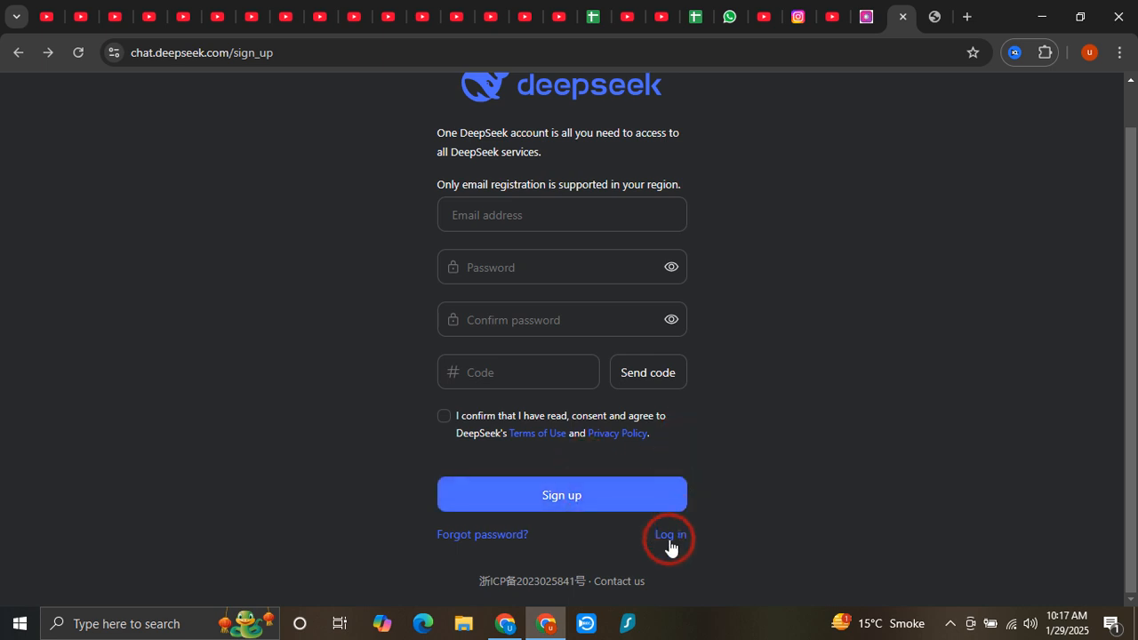
pyautogui.click(670, 535)
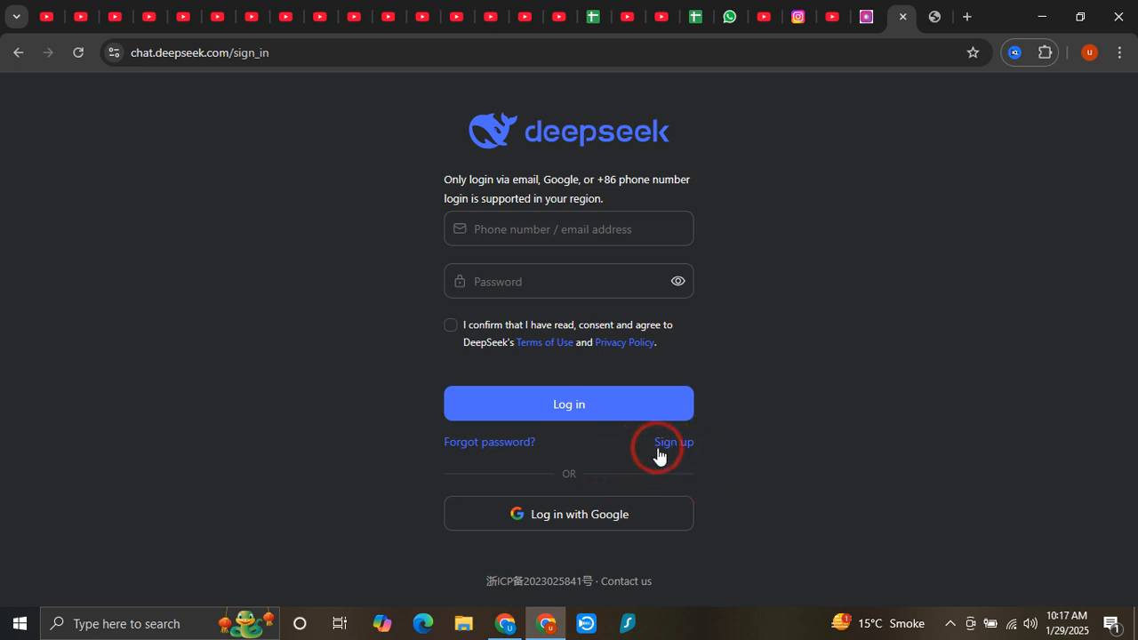
pyautogui.click(673, 442)
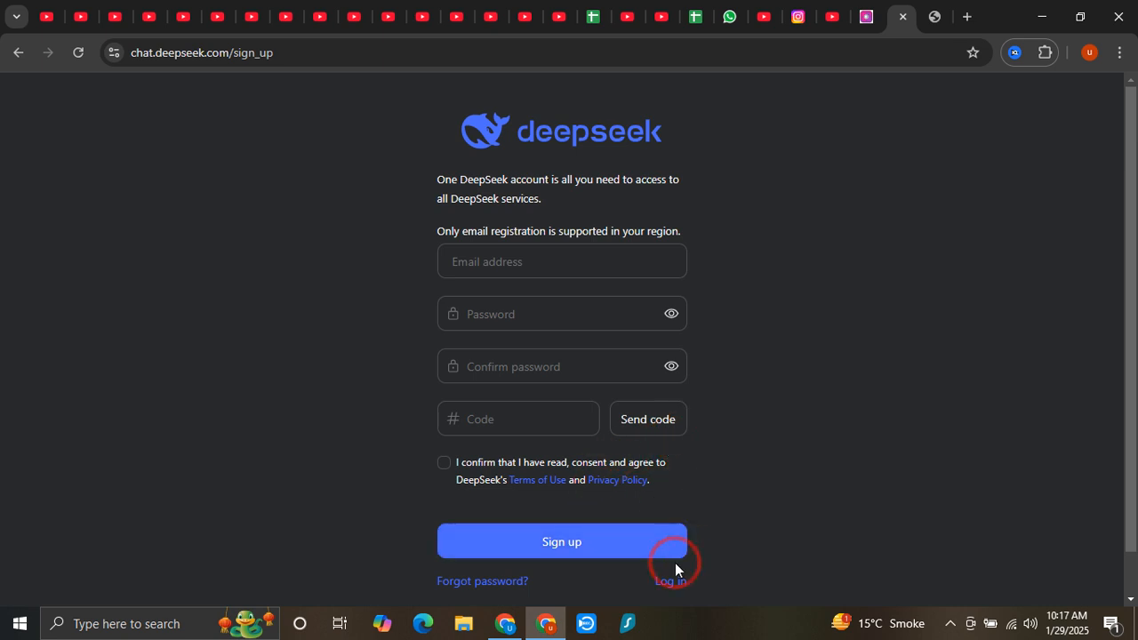
pyautogui.click(672, 581)
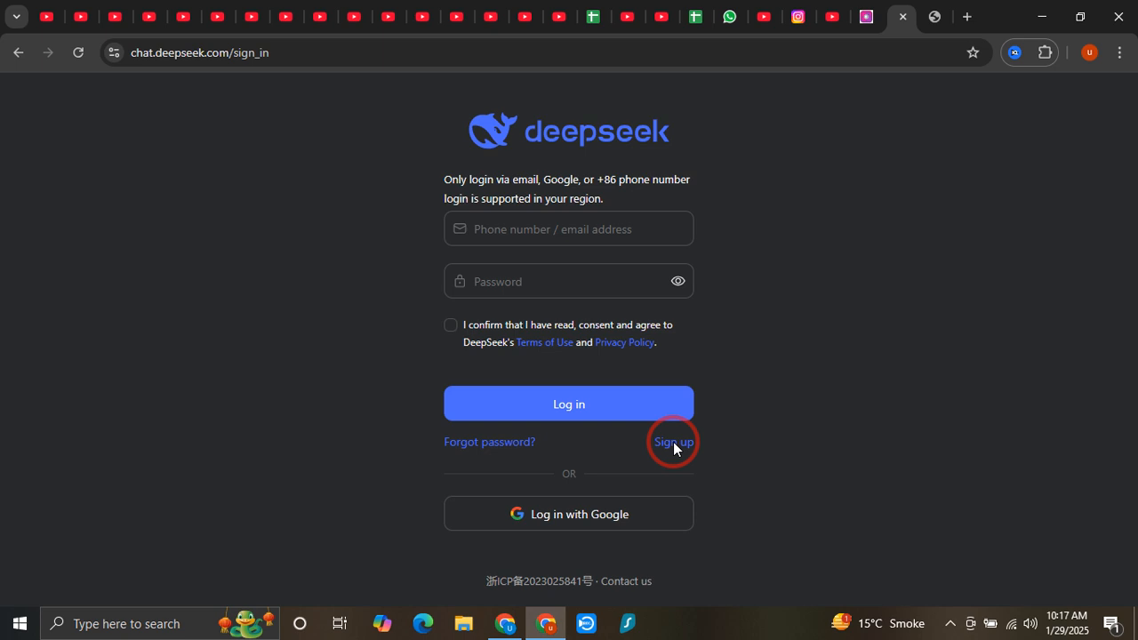
pyautogui.click(673, 442)
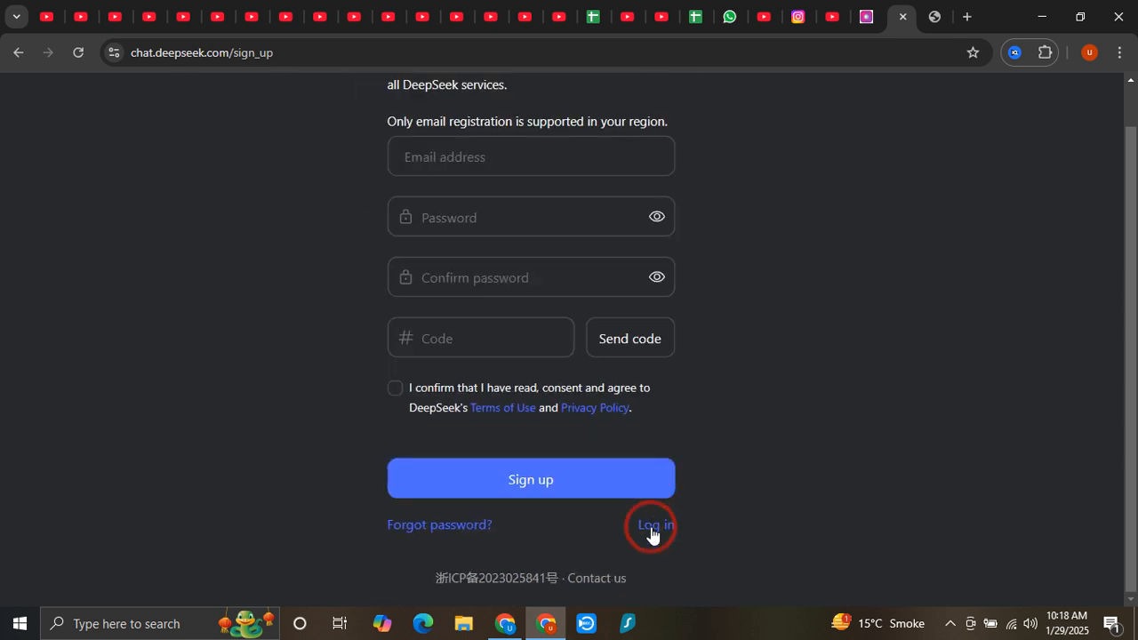
pyautogui.click(654, 525)
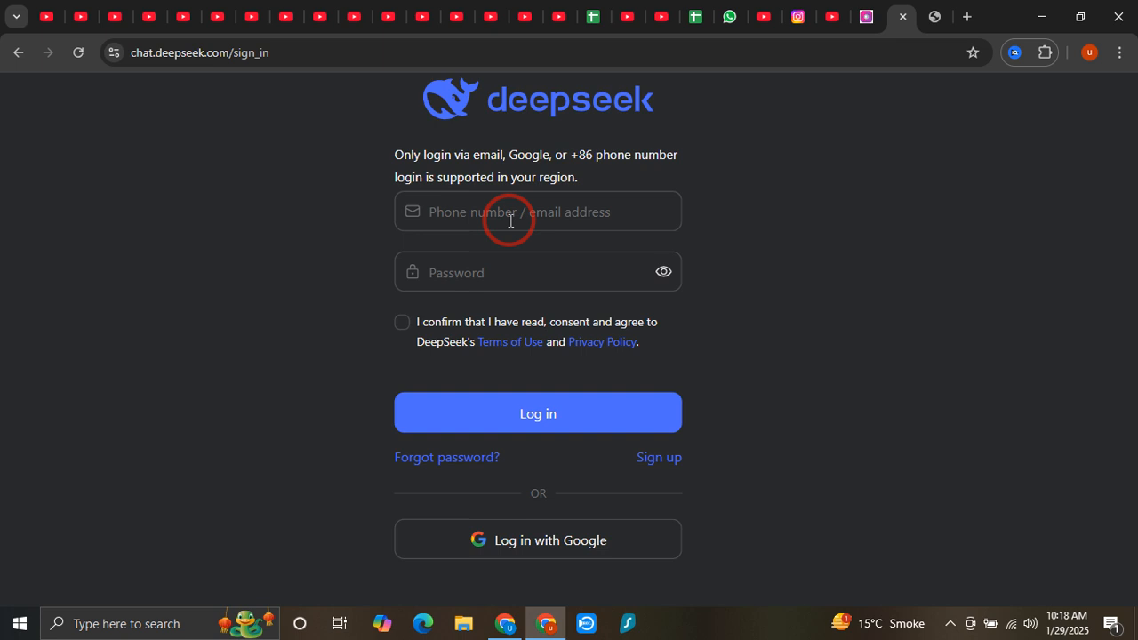
pyautogui.moveTo(473, 280)
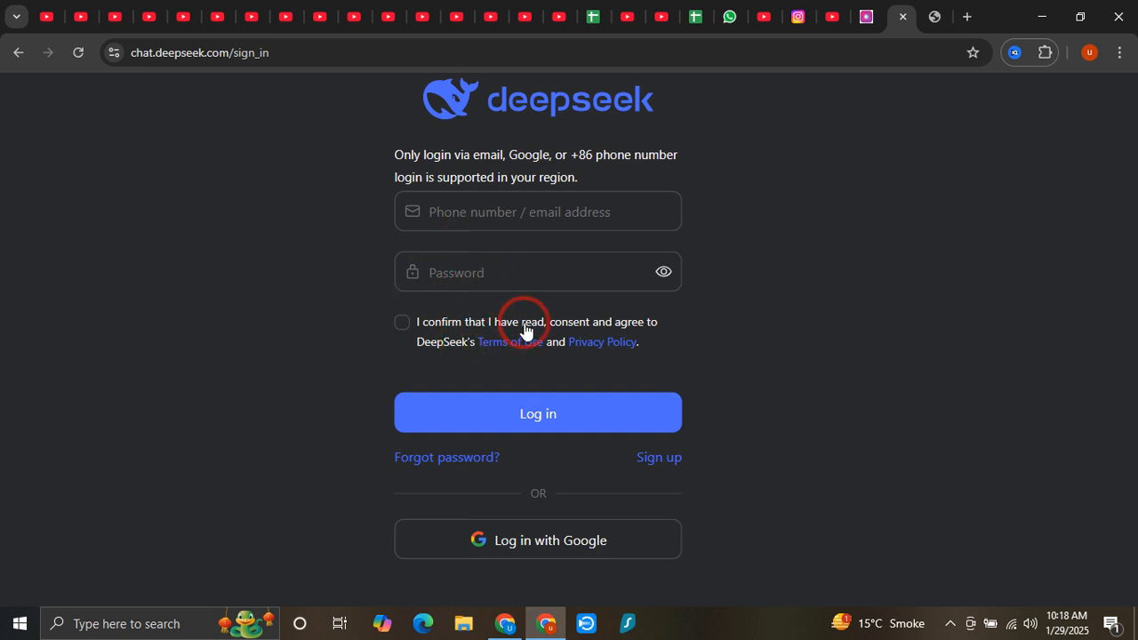
pyautogui.moveTo(443, 345)
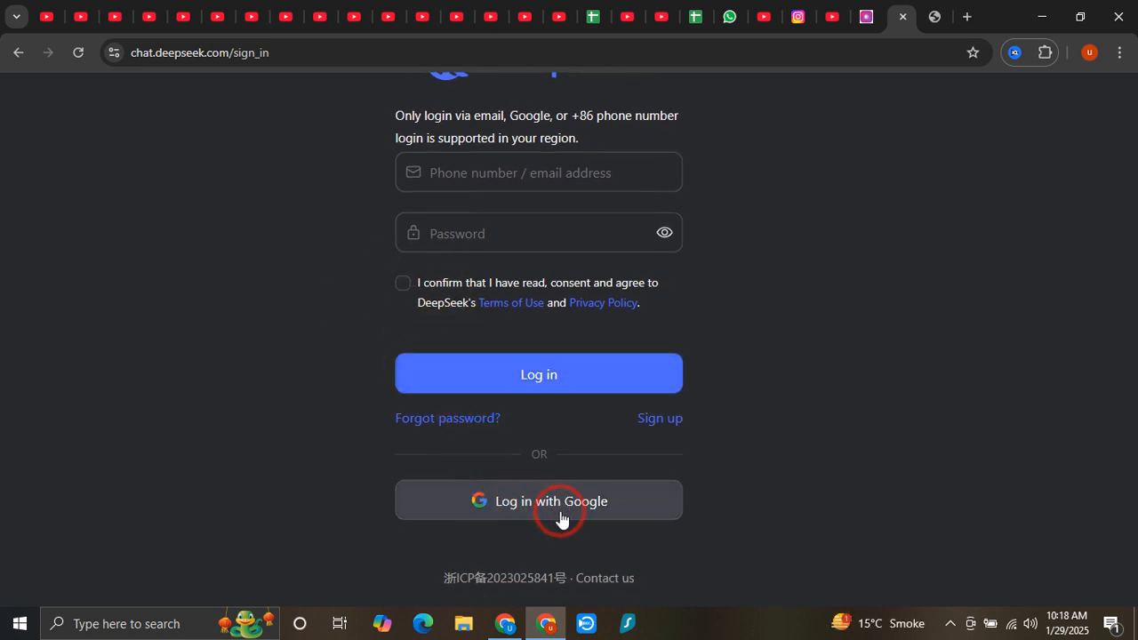
pyautogui.moveTo(547, 516)
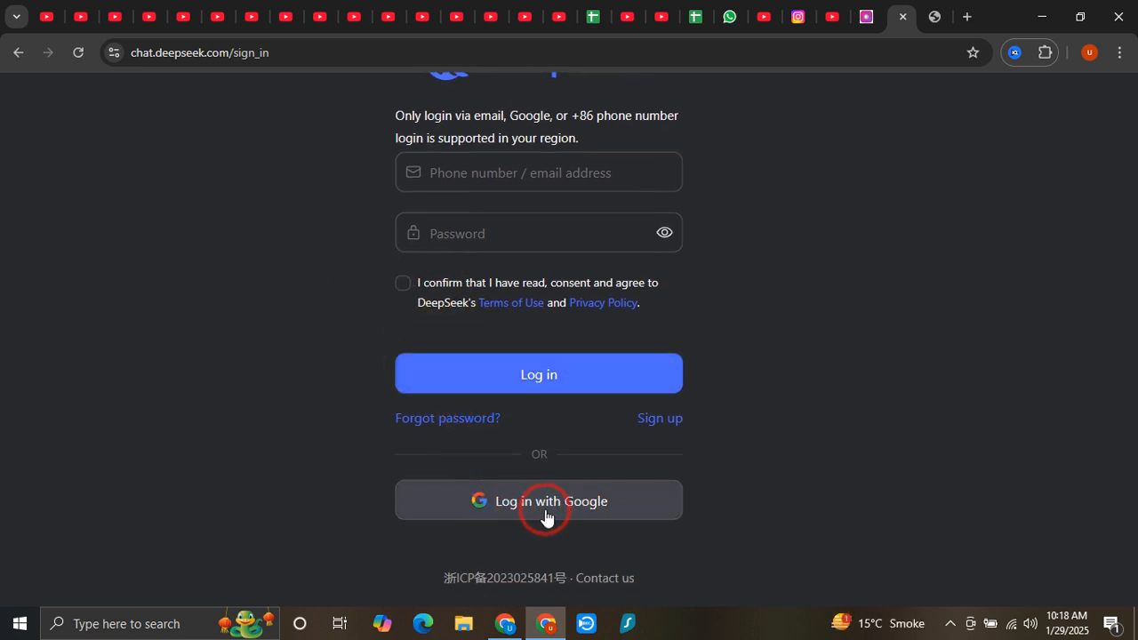
# Choose 'Log in with Google' so the Google OAuth authorization page loads
pyautogui.click(539, 501)
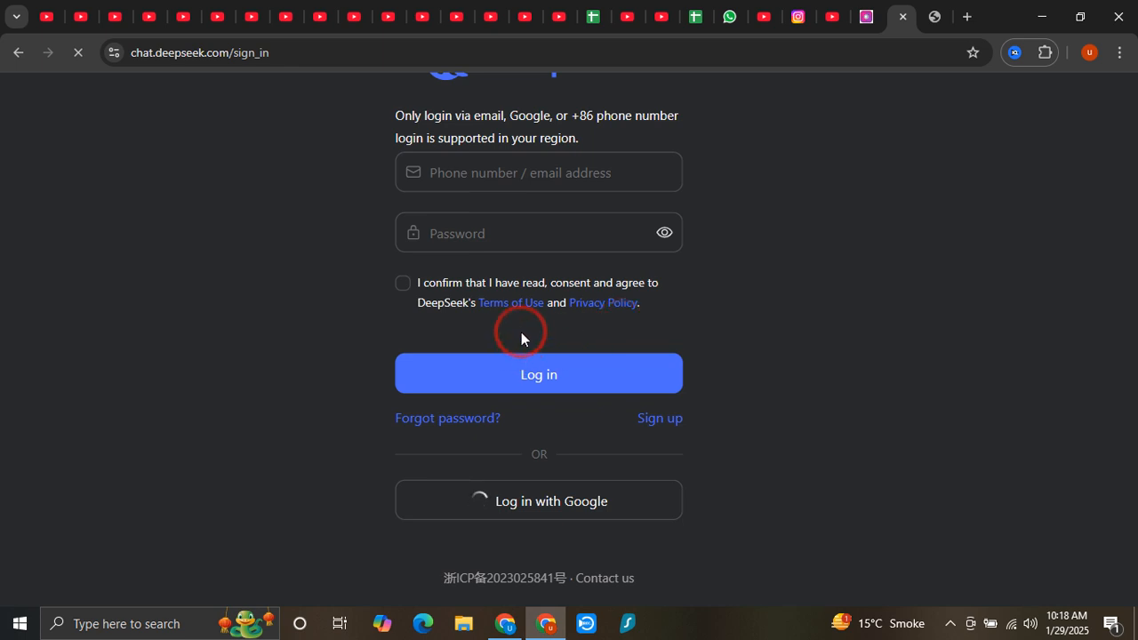
pyautogui.moveTo(569, 218)
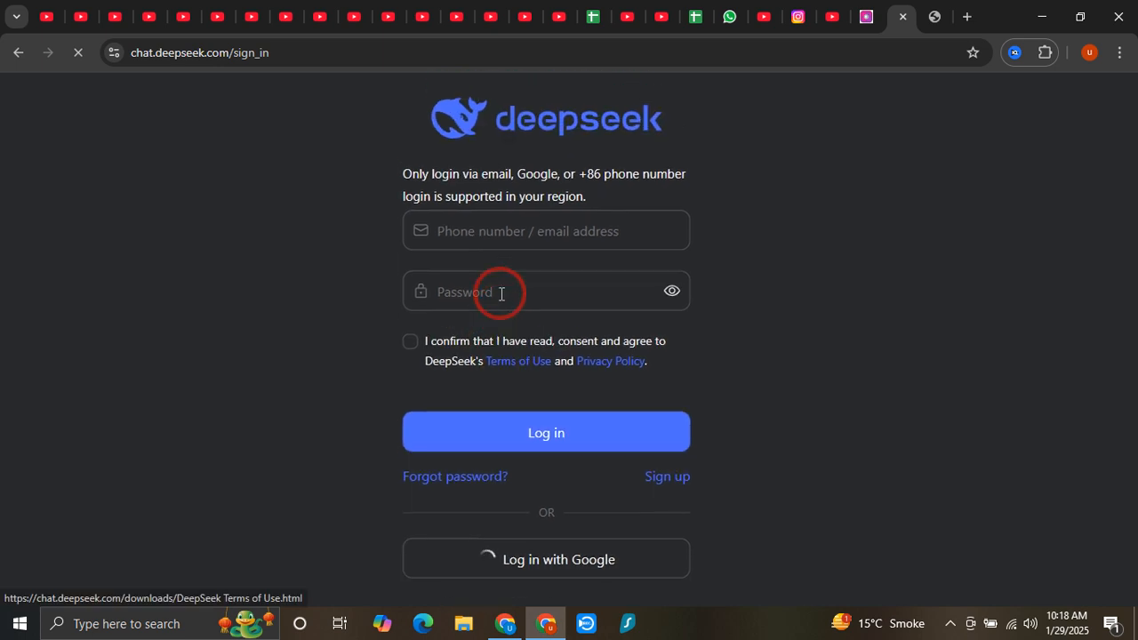
pyautogui.click(546, 558)
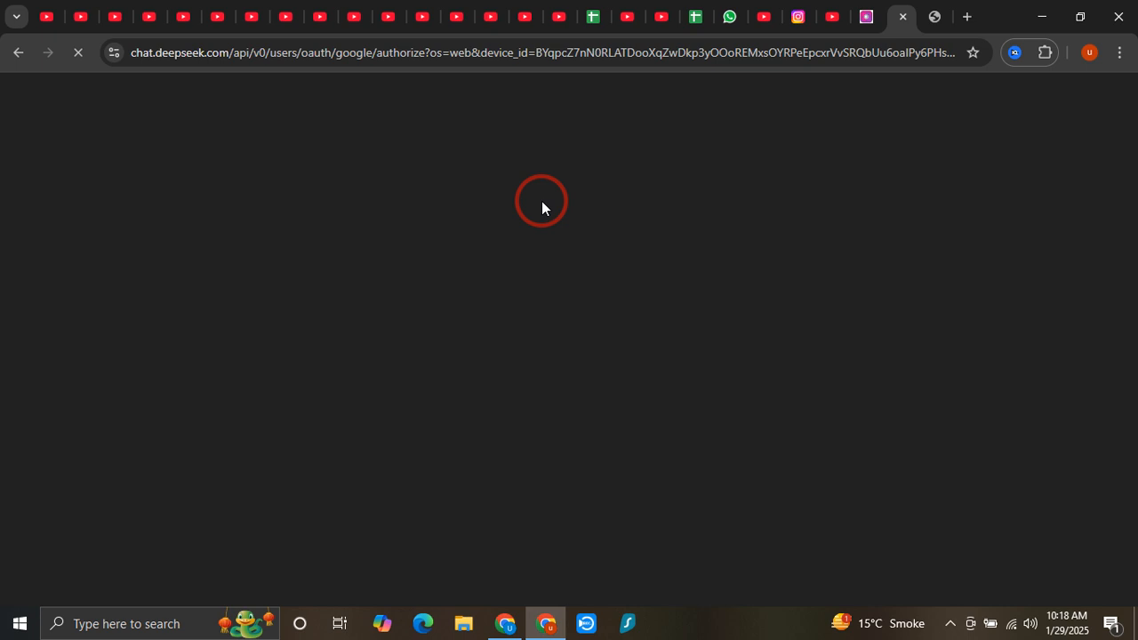